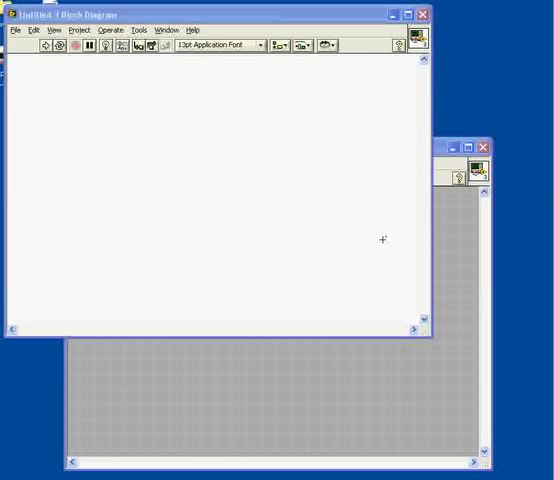
mouse_move(376, 229)
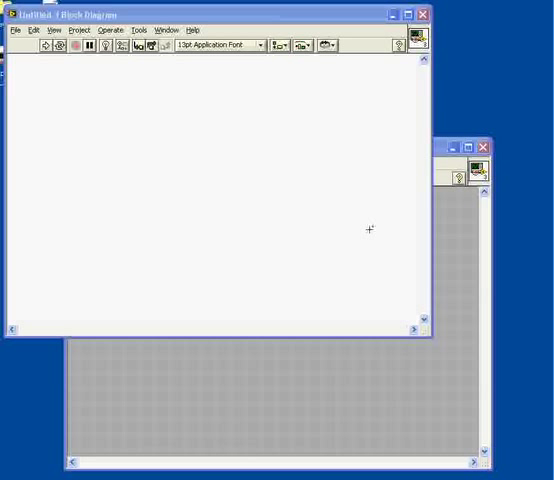
mouse_move(163, 125)
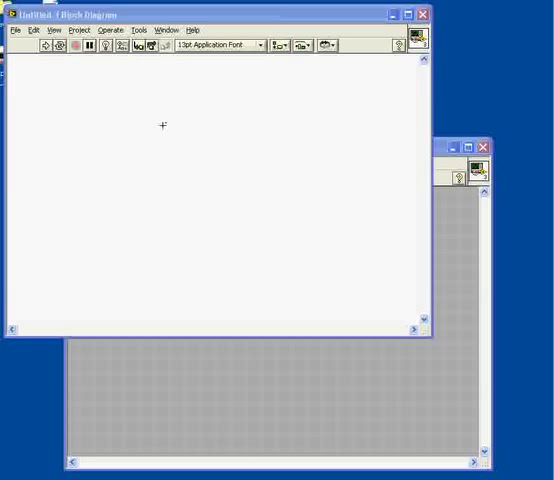
mouse_move(113, 117)
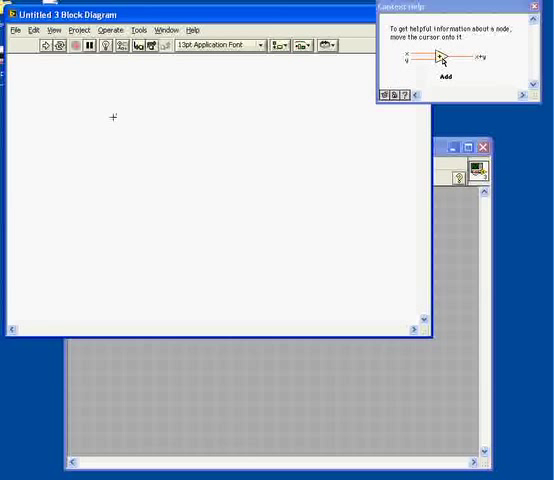
Draw a large While Loop across the Untitled 3 block diagram and close Context Help.
left_click(191, 30)
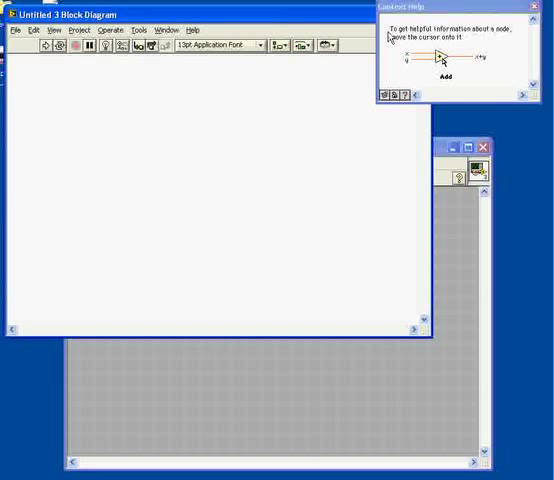
mouse_move(199, 129)
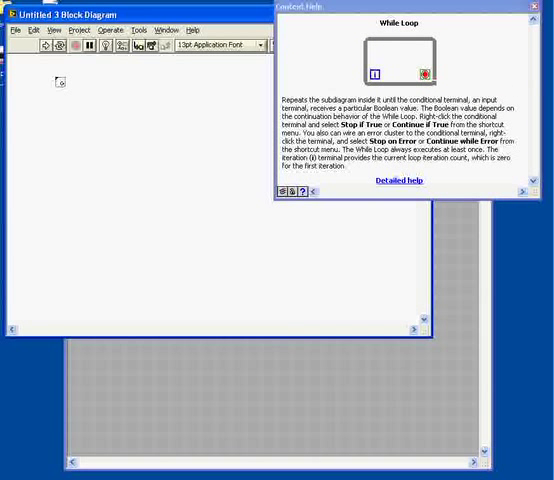
left_click_drag(60, 82, 410, 317)
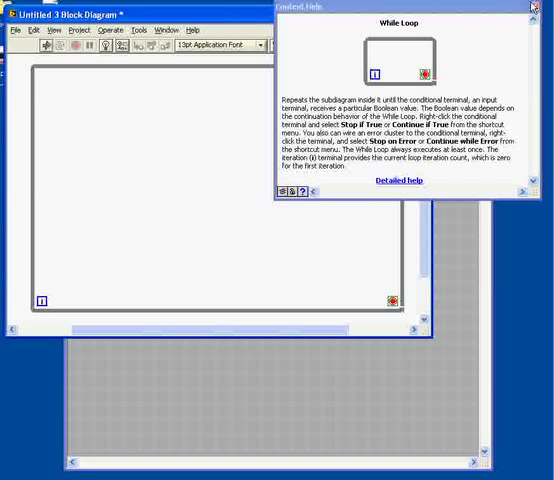
left_click(544, 8)
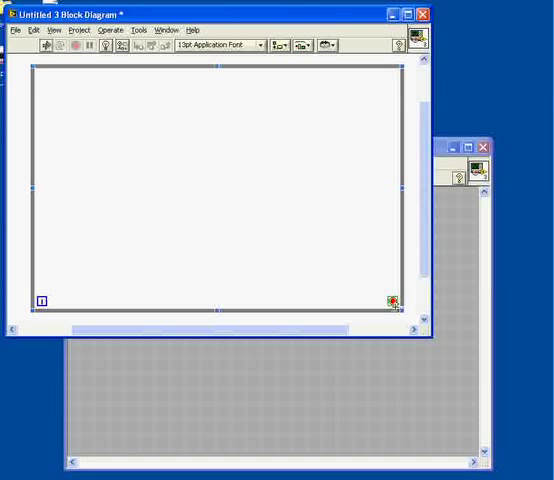
Create a stop button control from the While Loop's conditional terminal.
right_click(390, 301)
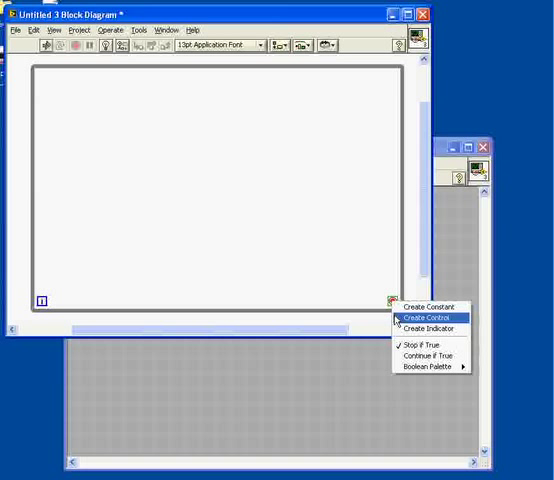
left_click(420, 316)
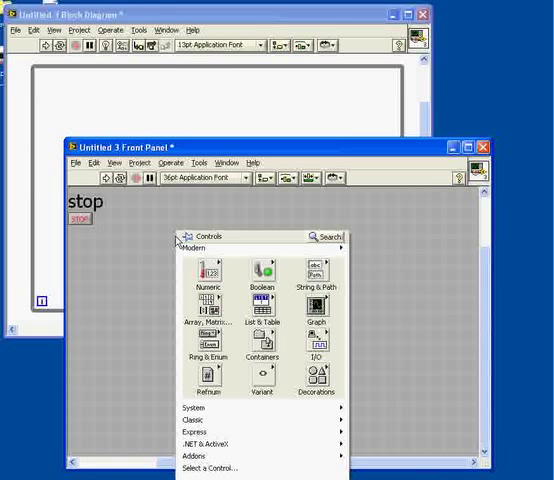
Browse the Controls palette to the Modern > Numeric controls and indicators.
left_click(200, 248)
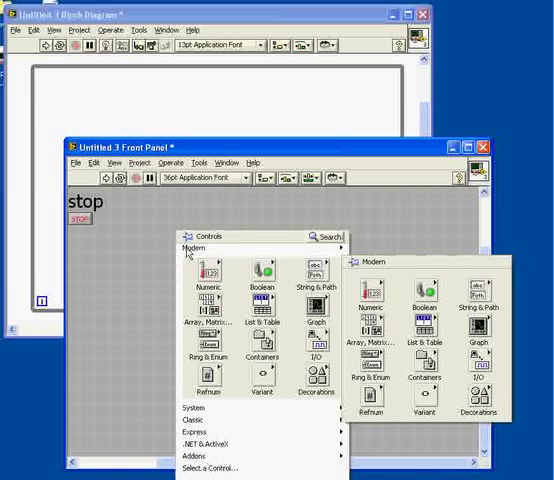
left_click(139, 234)
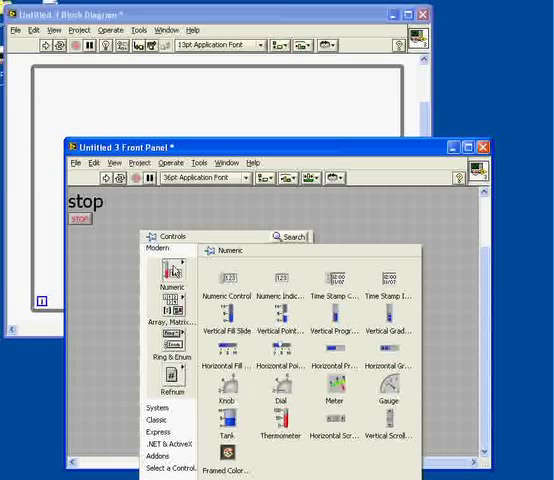
mouse_move(388, 315)
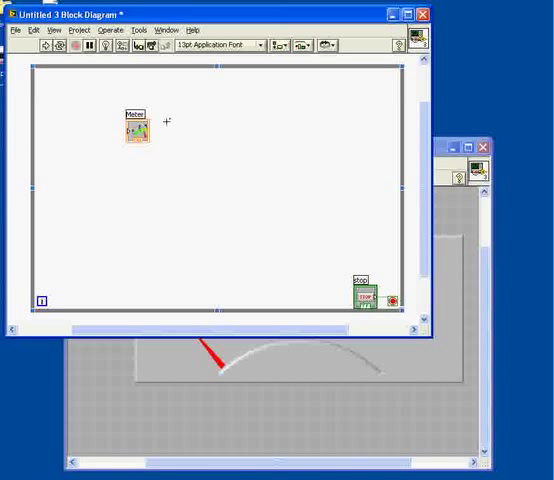
Move the Meter terminal toward the loop's middle and turn on Context Help.
left_click_drag(135, 125, 295, 165)
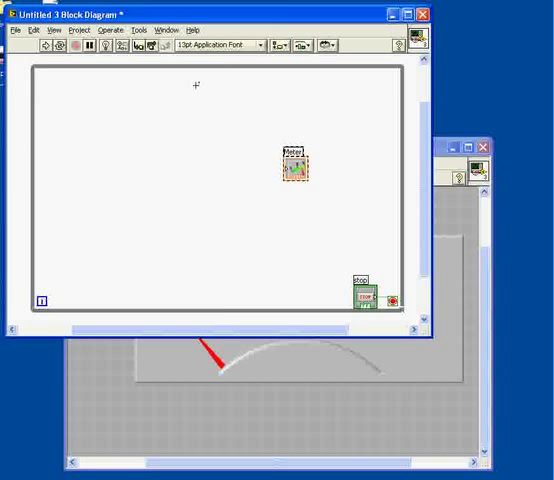
left_click(191, 29)
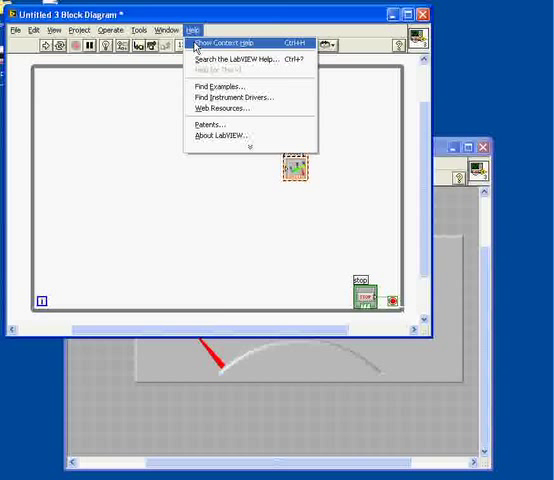
left_click(231, 43)
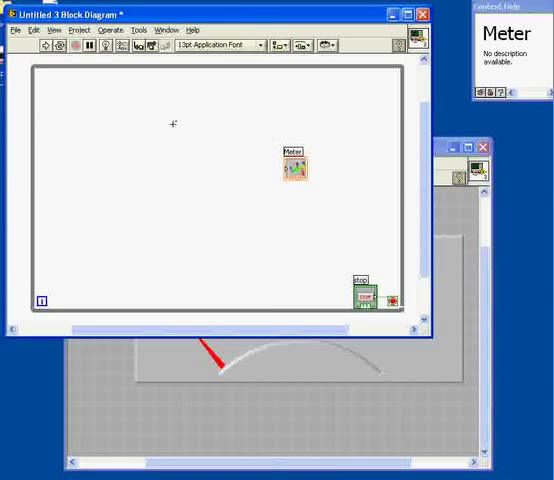
Bring up the Functions palette on the diagram to find LabJack EAnalogIn.vi.
right_click(172, 123)
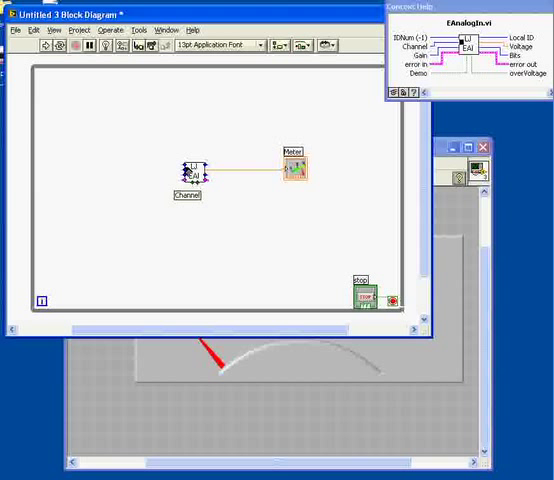
Create a Channel constant on EAnalogIn set to 0 SE (+/-10V).
right_click(188, 178)
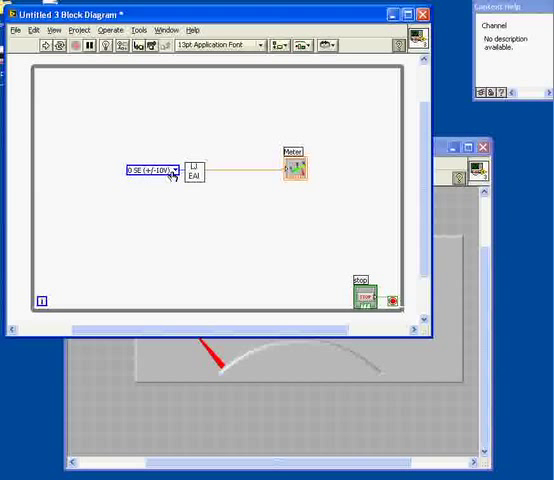
left_click(177, 168)
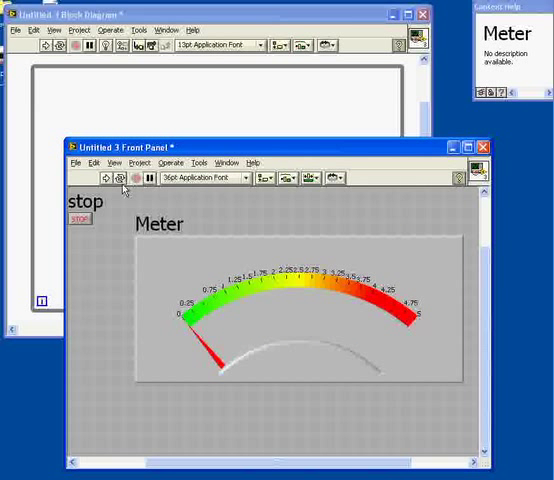
left_click(104, 178)
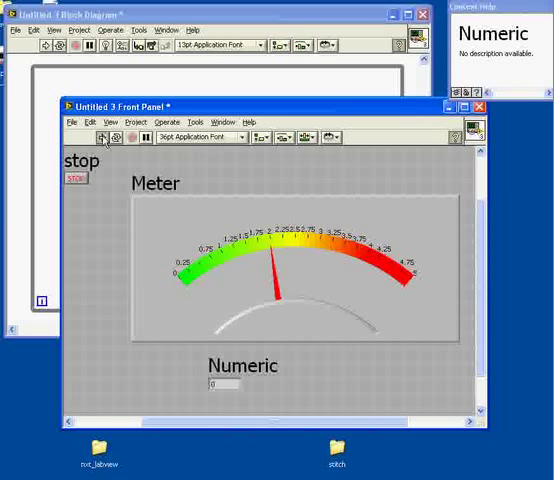
Run the VI to check the Numeric indicator's voltage readout.
left_click(100, 137)
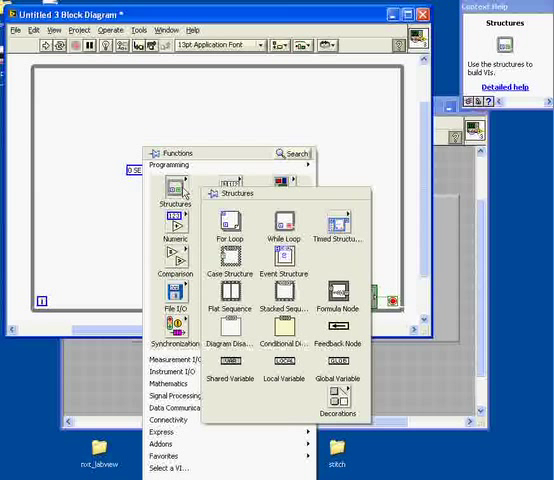
mouse_move(229, 230)
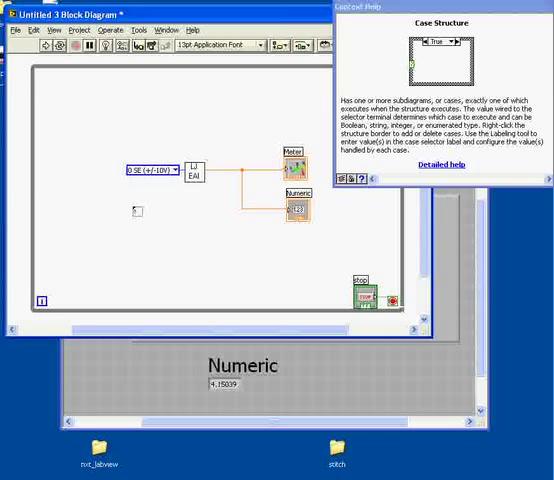
Drag across the block diagram while exploring the Case Structure.
left_click_drag(133, 210, 228, 291)
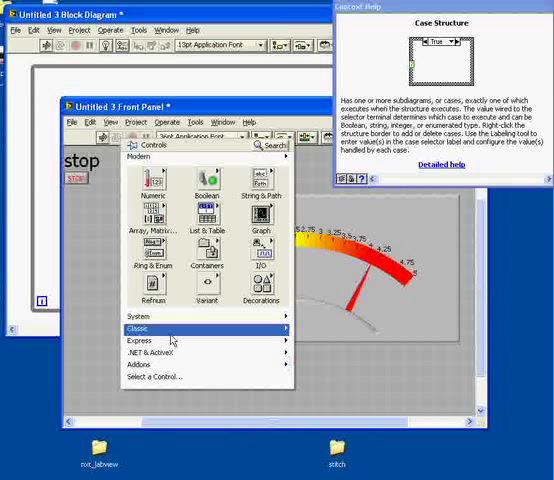
Browse the front panel Controls palette for a Boolean LED indicator.
left_click(206, 196)
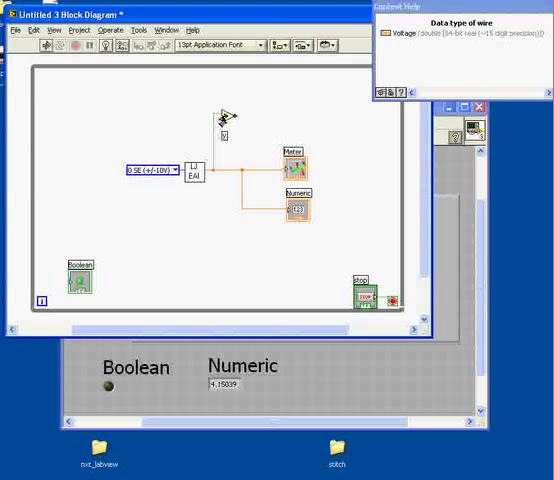
Create a threshold constant on the Greater? node's y input.
right_click(227, 118)
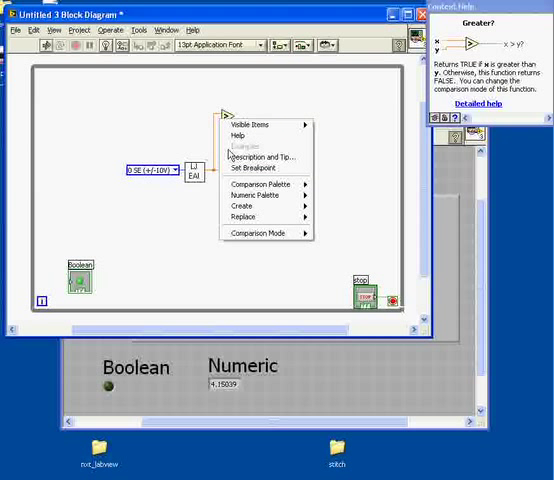
left_click(256, 184)
type("2.5")
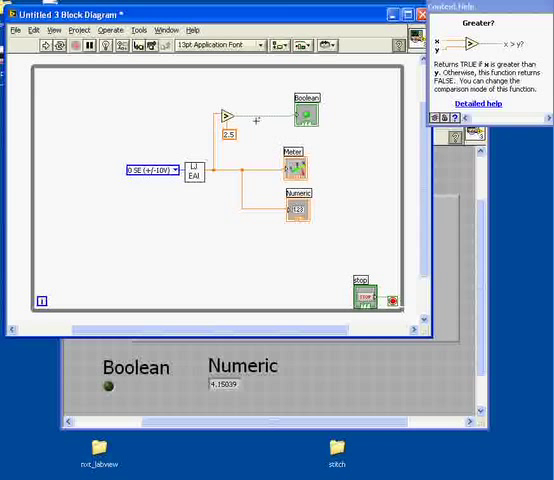
mouse_move(245, 131)
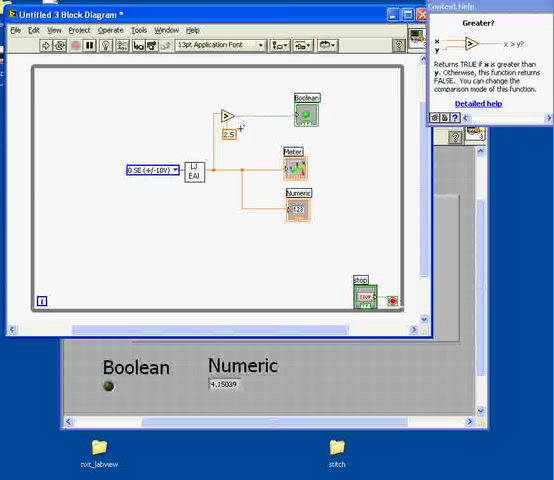
mouse_move(295, 293)
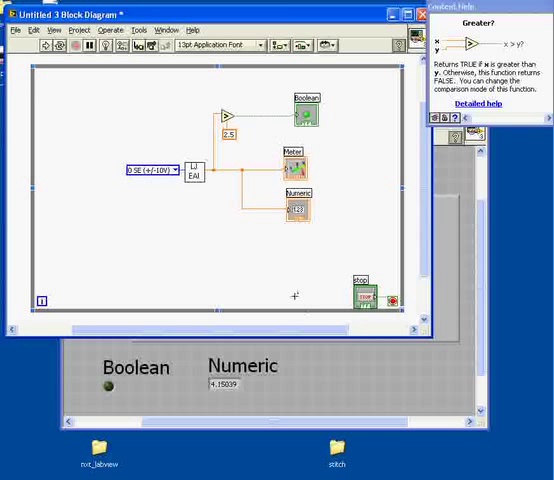